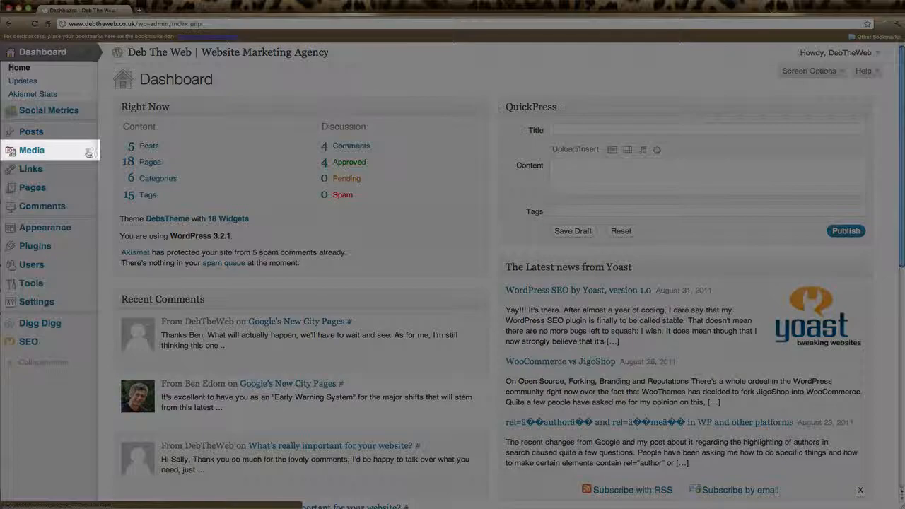
# Open the Media Library from the admin sidebar's Media menu.
pyautogui.click(31, 150)
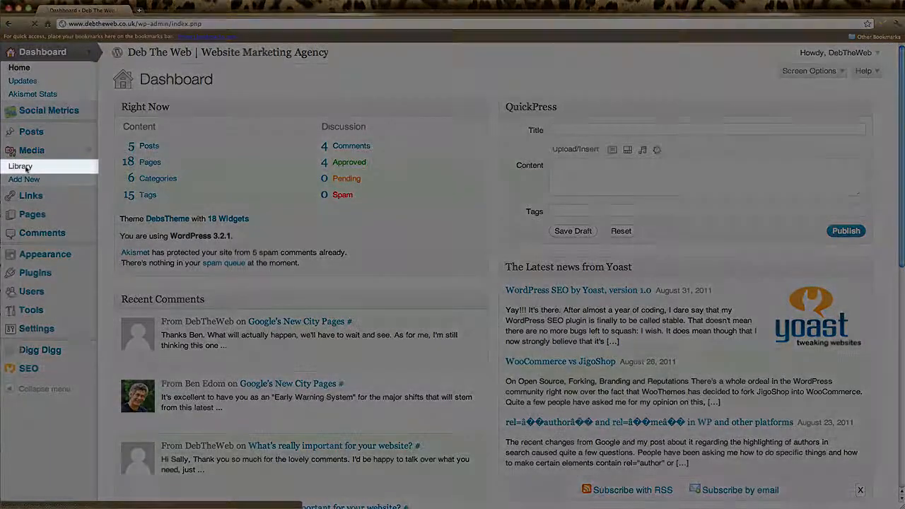
pyautogui.click(20, 167)
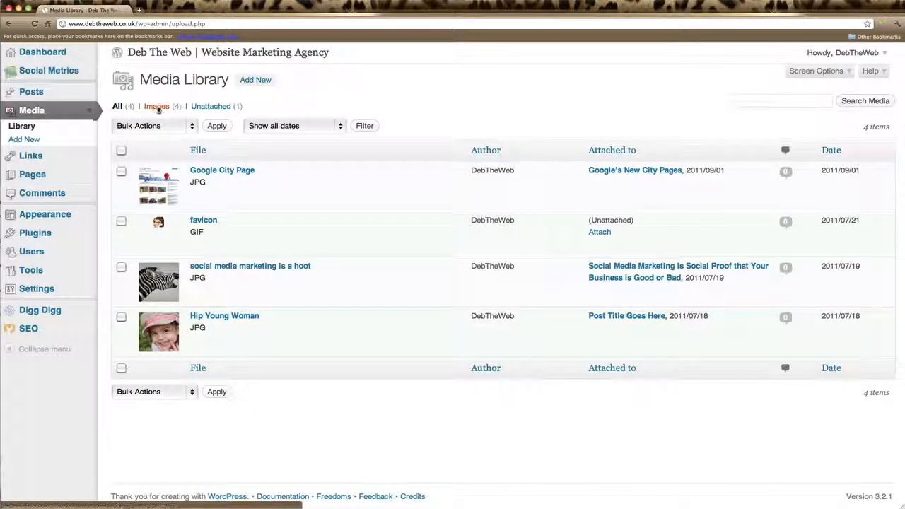
# Filter the Media Library to show only images.
pyautogui.click(155, 106)
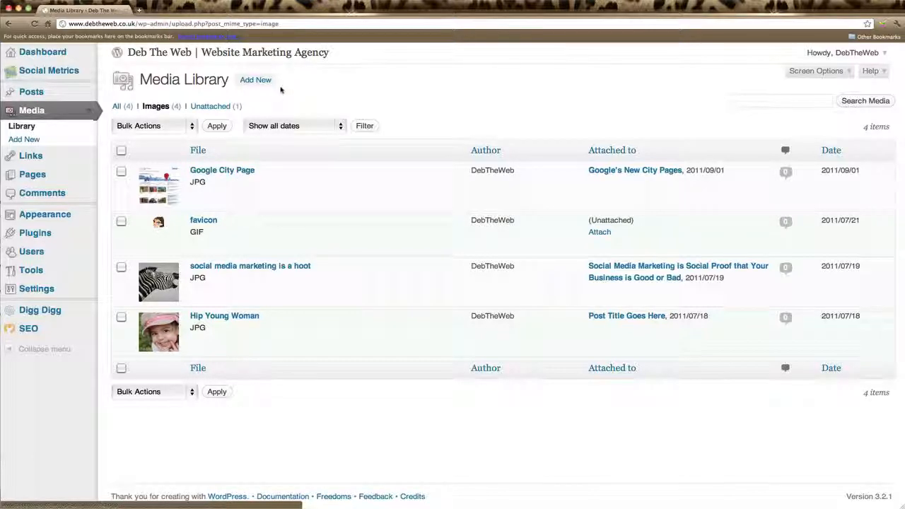
pyautogui.moveTo(285, 71)
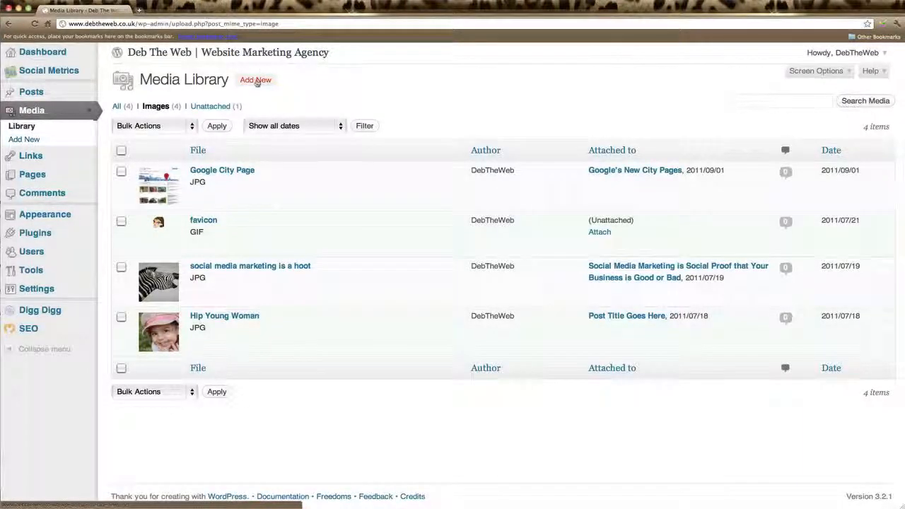
pyautogui.click(255, 80)
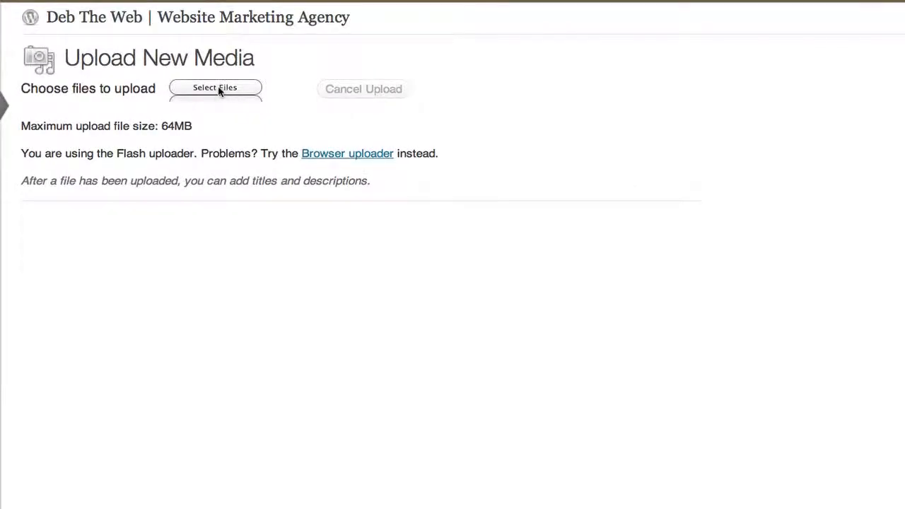
pyautogui.click(215, 87)
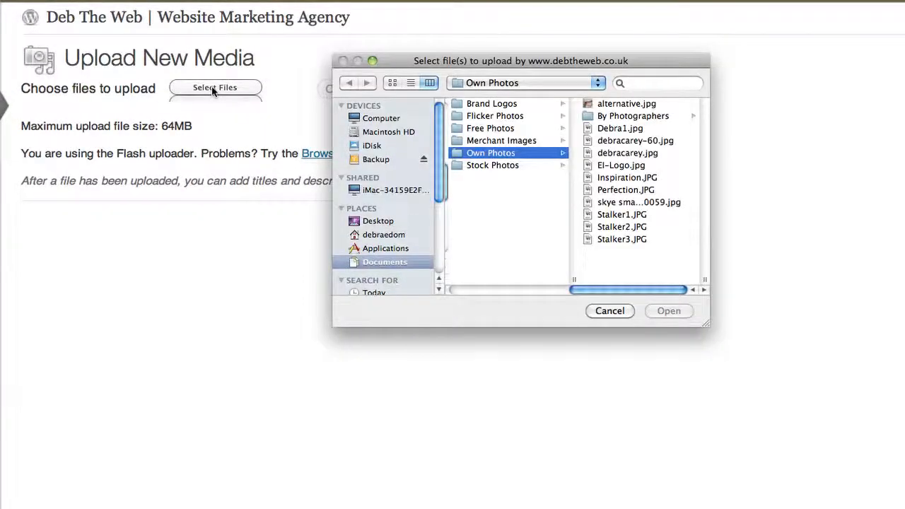
pyautogui.moveTo(406, 259)
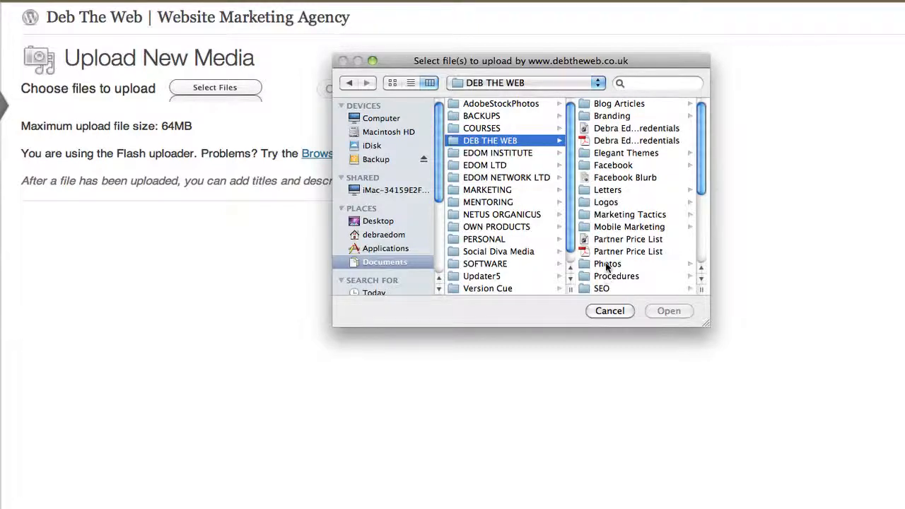
pyautogui.doubleClick(608, 264)
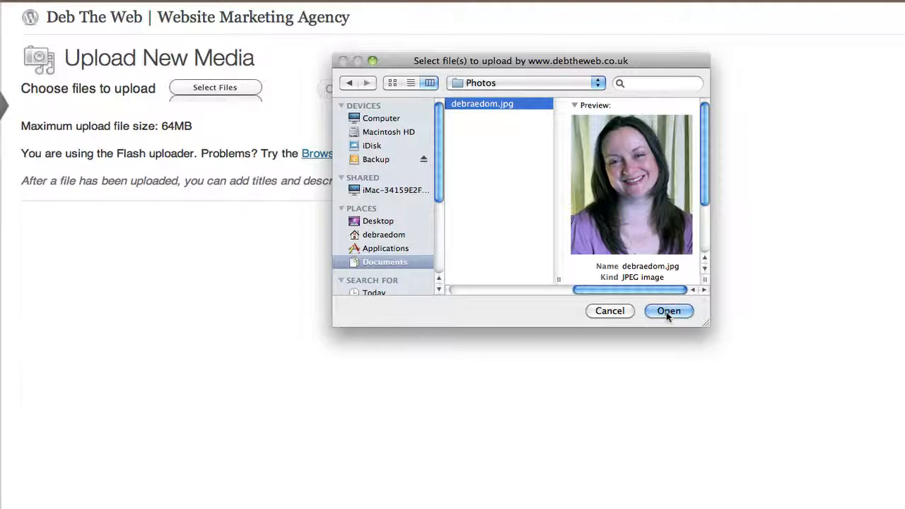
pyautogui.click(668, 311)
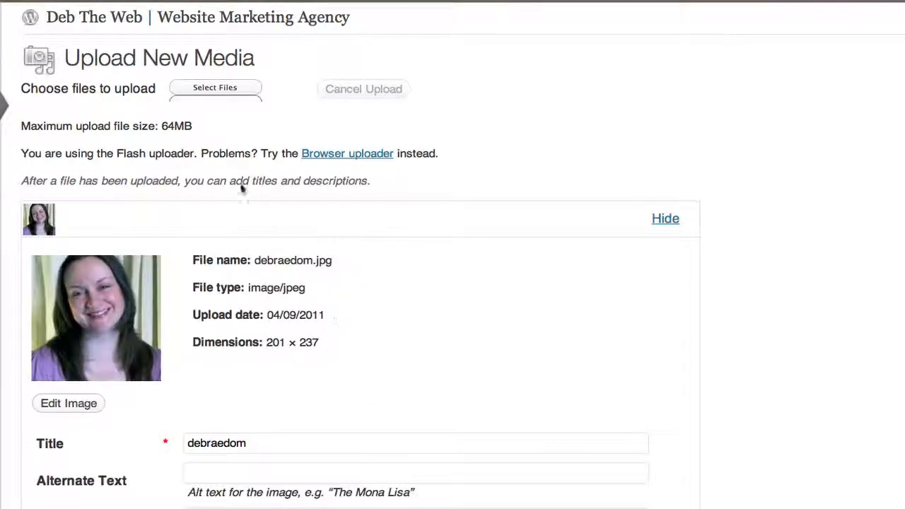
pyautogui.moveTo(318, 279)
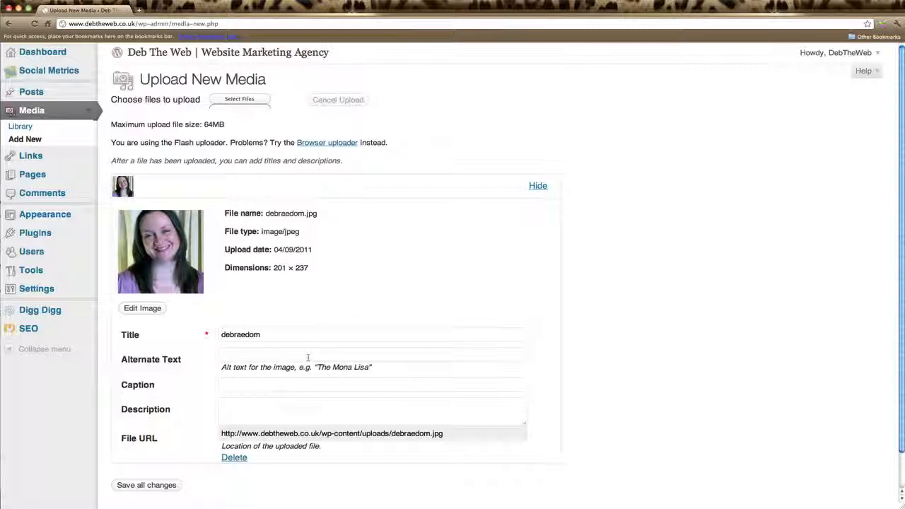
pyautogui.scroll(-3)
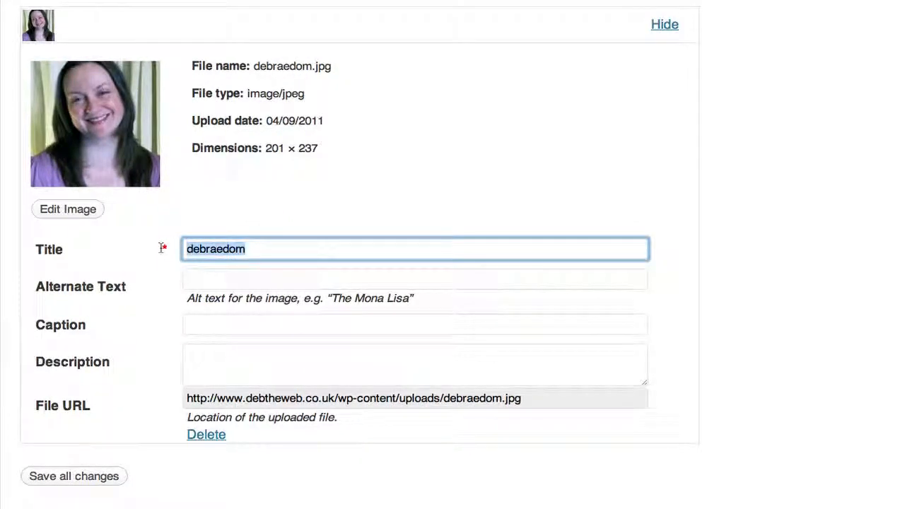
pyautogui.write('Debra')
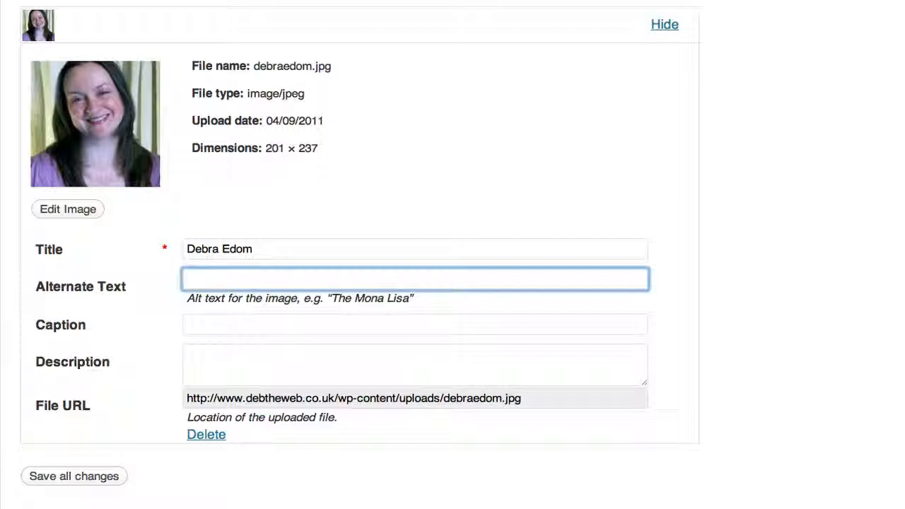
pyautogui.write('D')
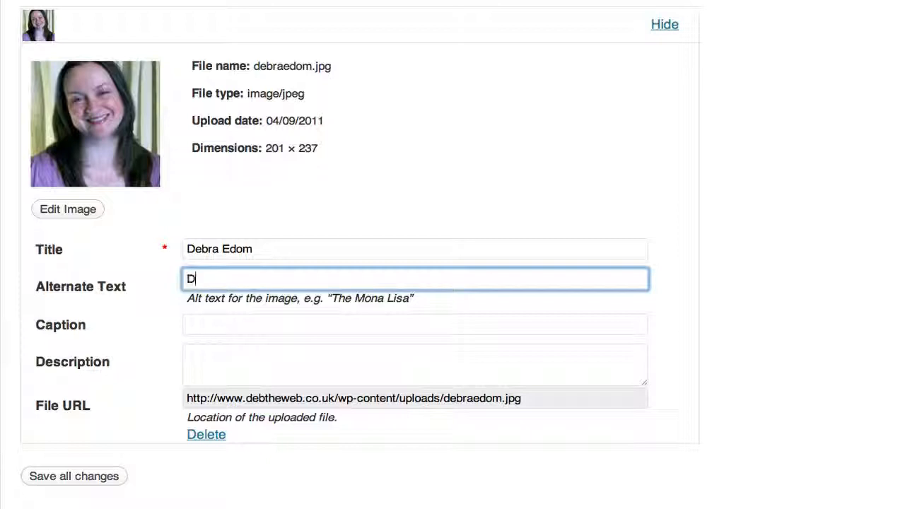
pyautogui.write('ebra Edom')
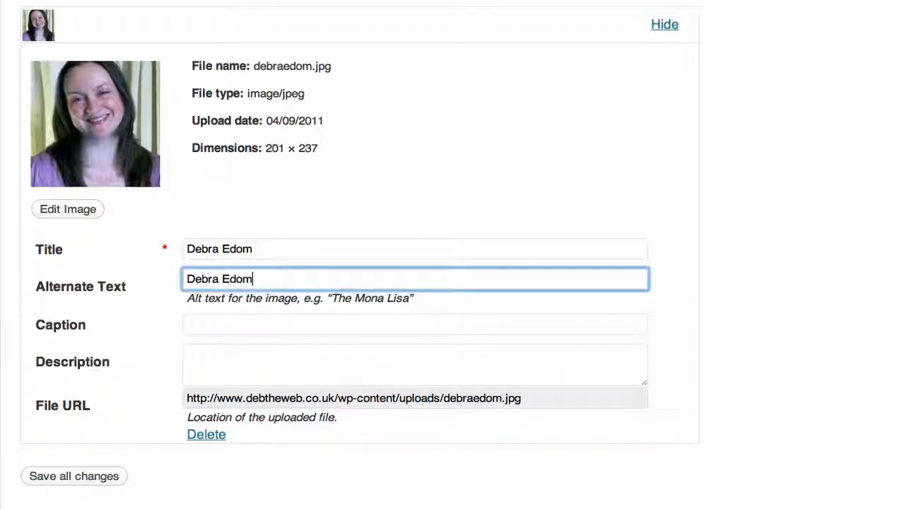
pyautogui.click(415, 324)
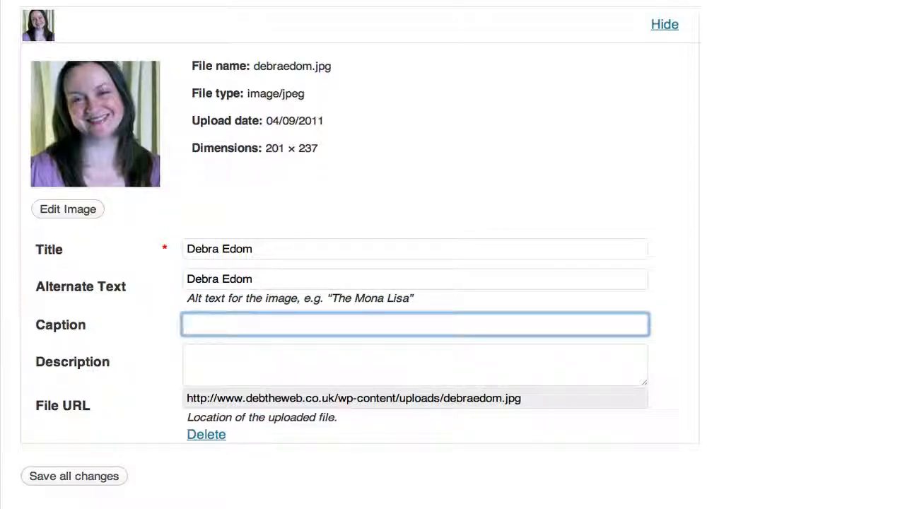
pyautogui.write('Debra Edom')
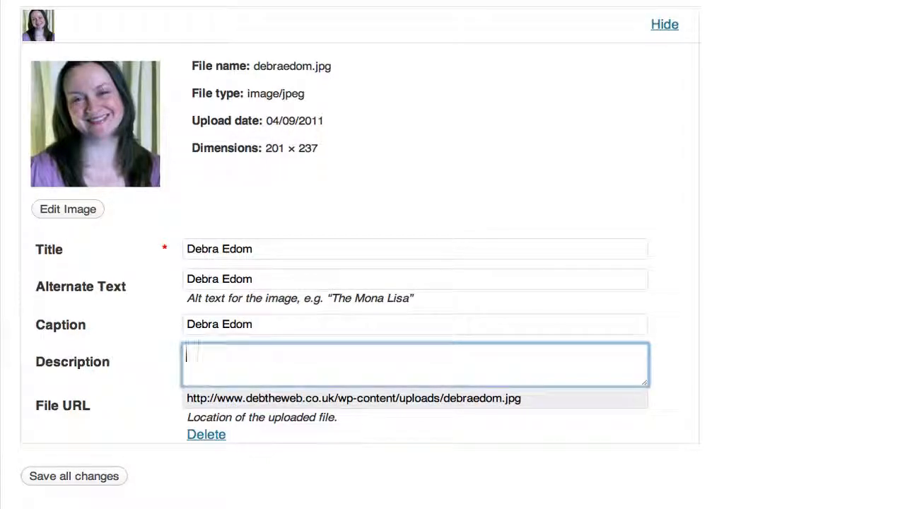
# Set the description to 'Debra Edom Website Marketing Consultant' and save all changes.
pyautogui.write('Debra Edom Web')
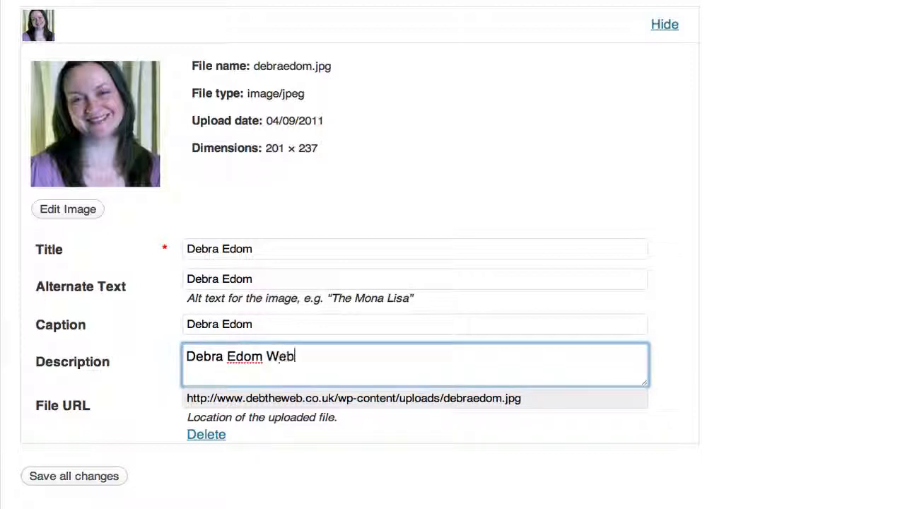
pyautogui.write('site Marketing Consutl')
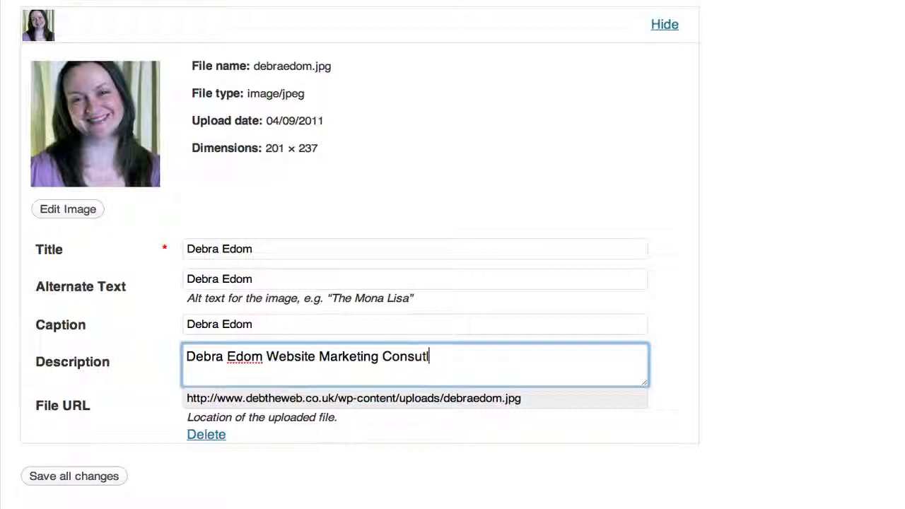
pyautogui.write('ant')
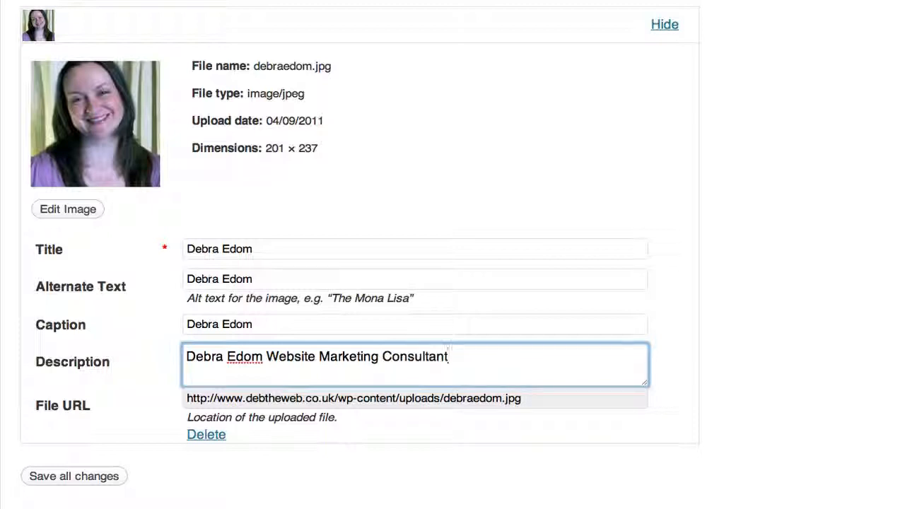
pyautogui.moveTo(439, 437)
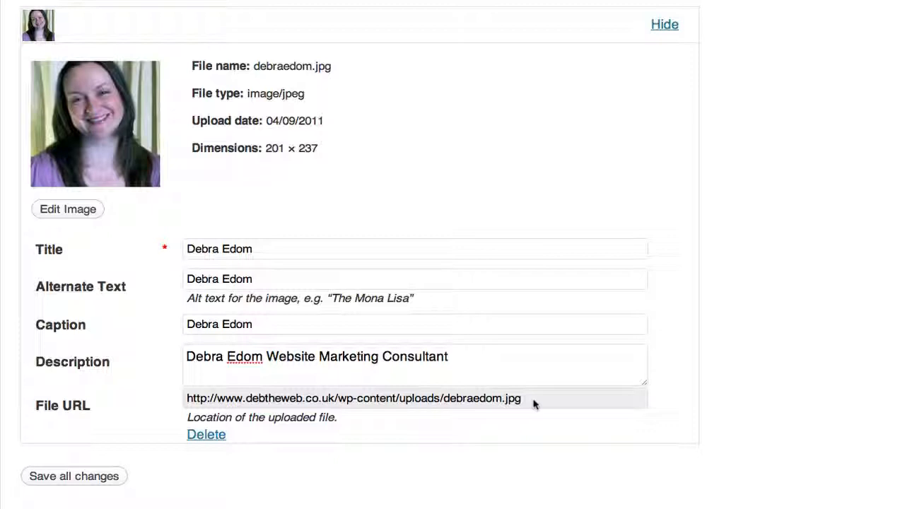
pyautogui.moveTo(327, 498)
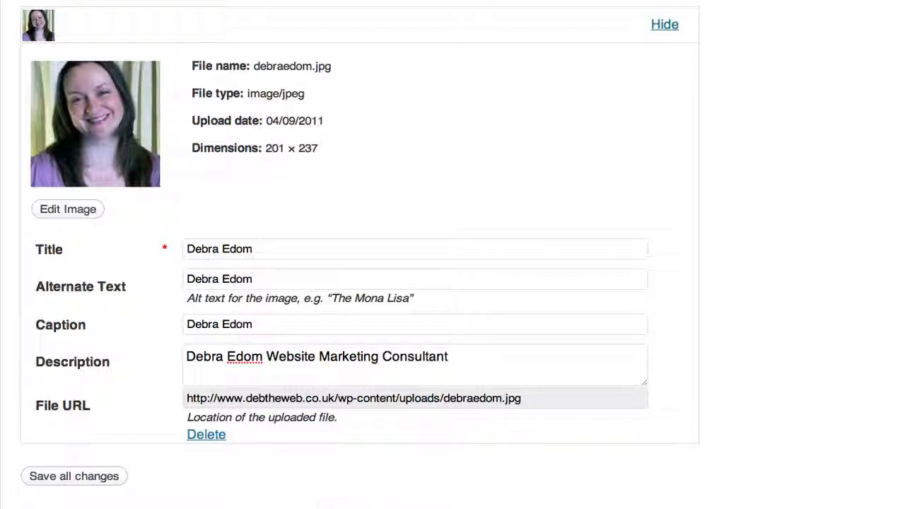
pyautogui.click(74, 476)
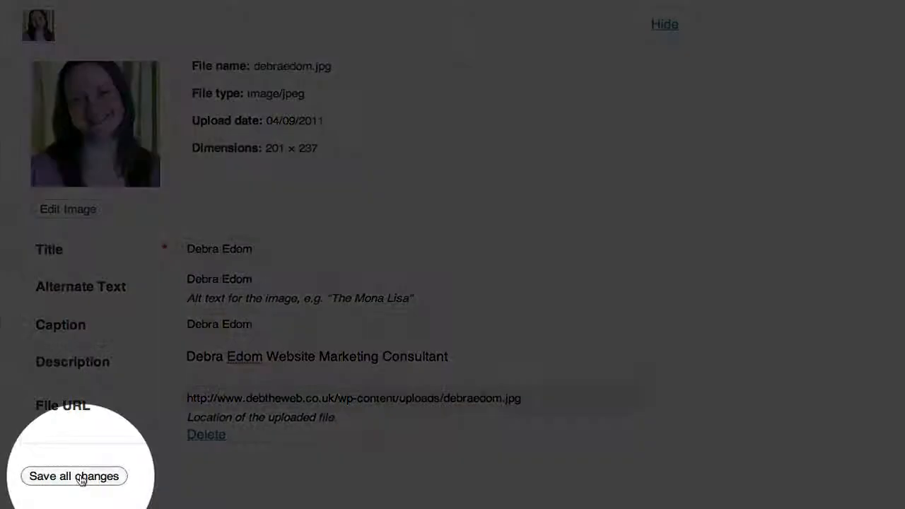
pyautogui.click(74, 476)
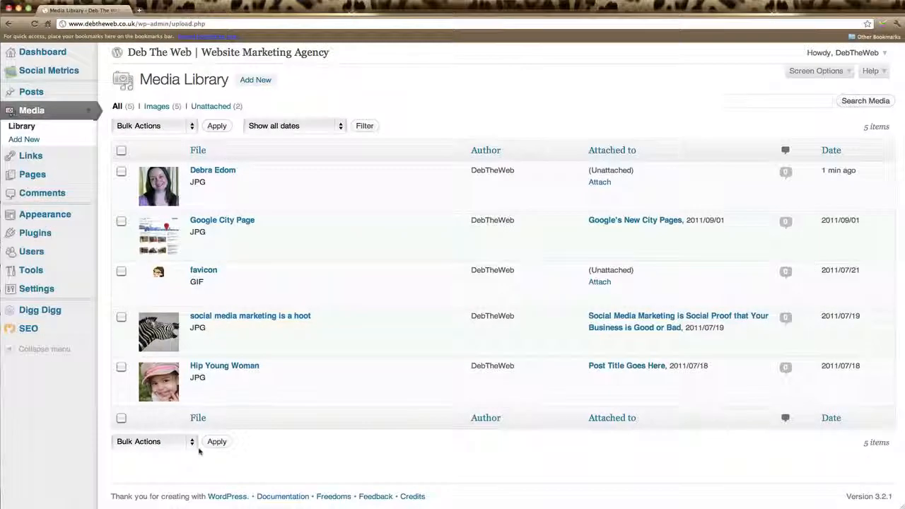
pyautogui.moveTo(212, 175)
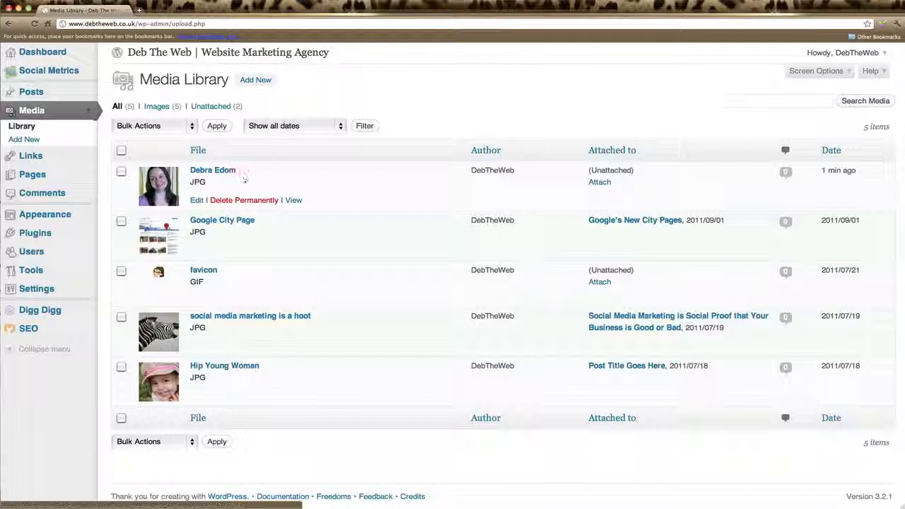
pyautogui.moveTo(256, 181)
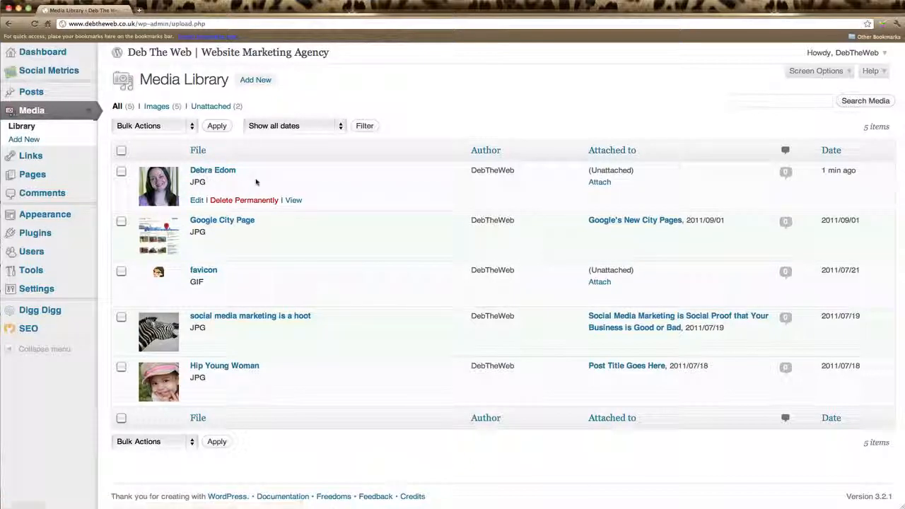